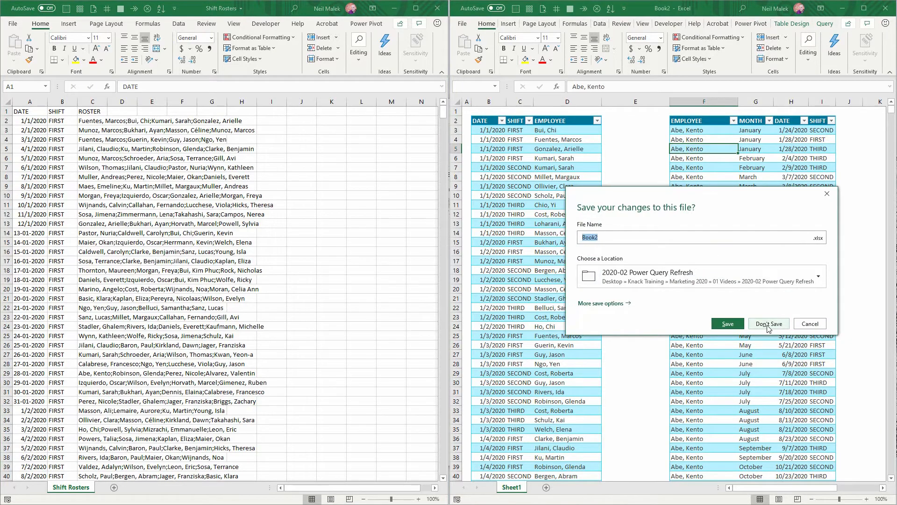
- Close Book2 without saving, leaving the Power Query Cleanup folder in view
click(769, 323)
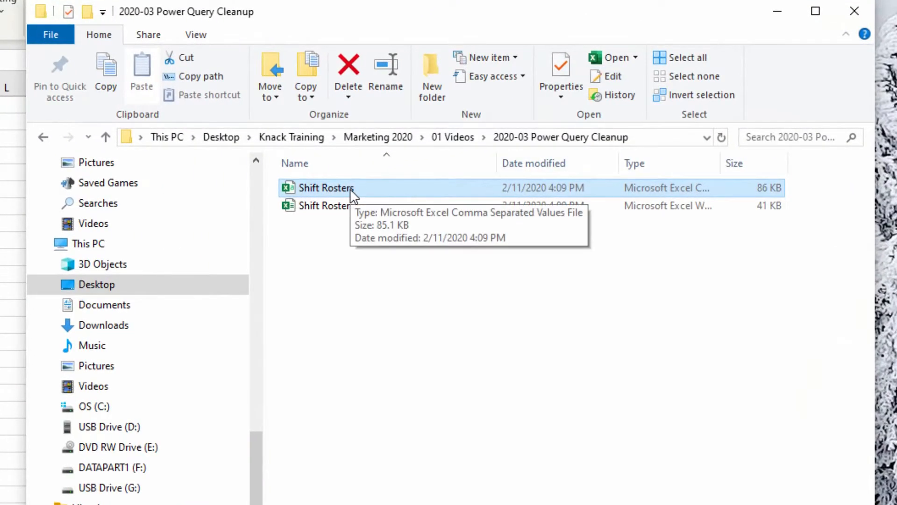
mouse_move(715, 196)
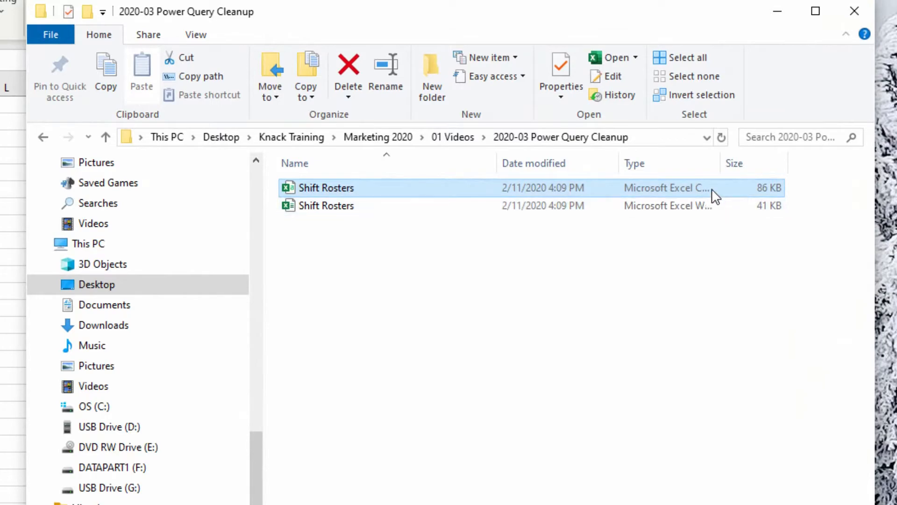
- Open the Shift Rosters CSV and inspect the text-formatted date 13-01-2020 in A14
double_click(327, 188)
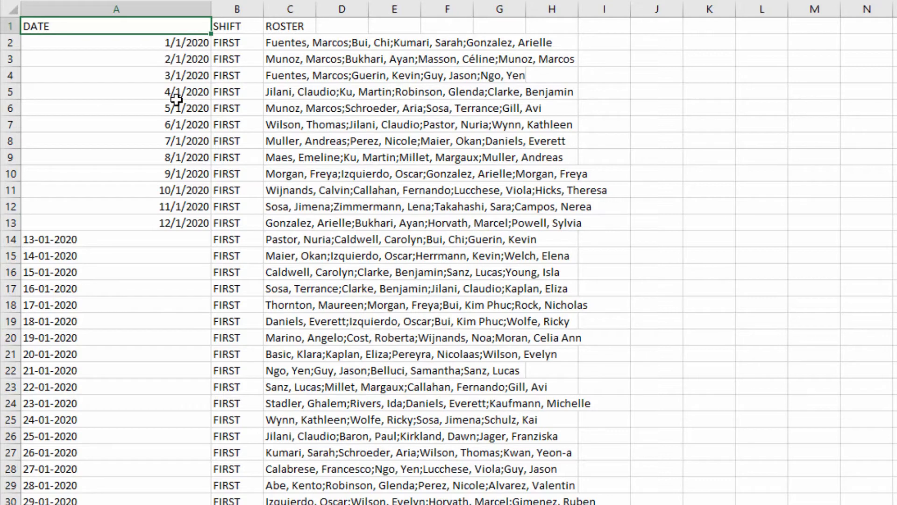
click(116, 239)
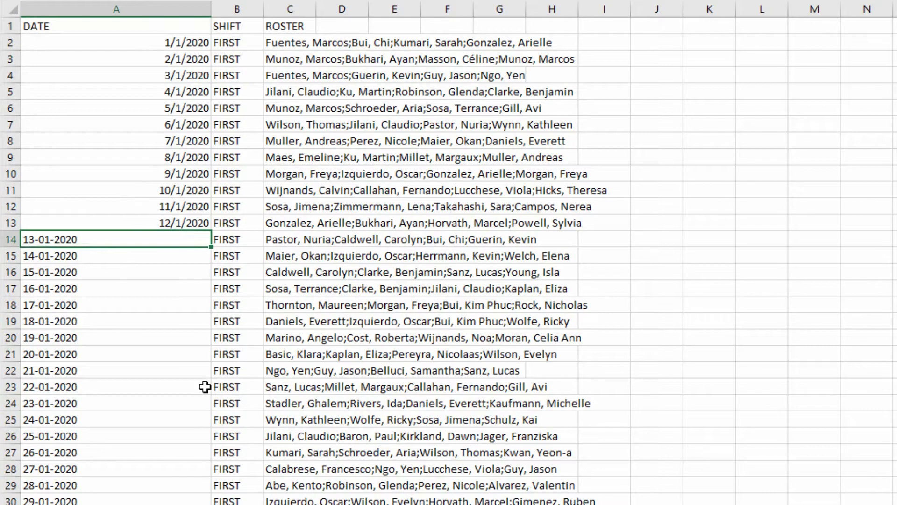
mouse_move(215, 386)
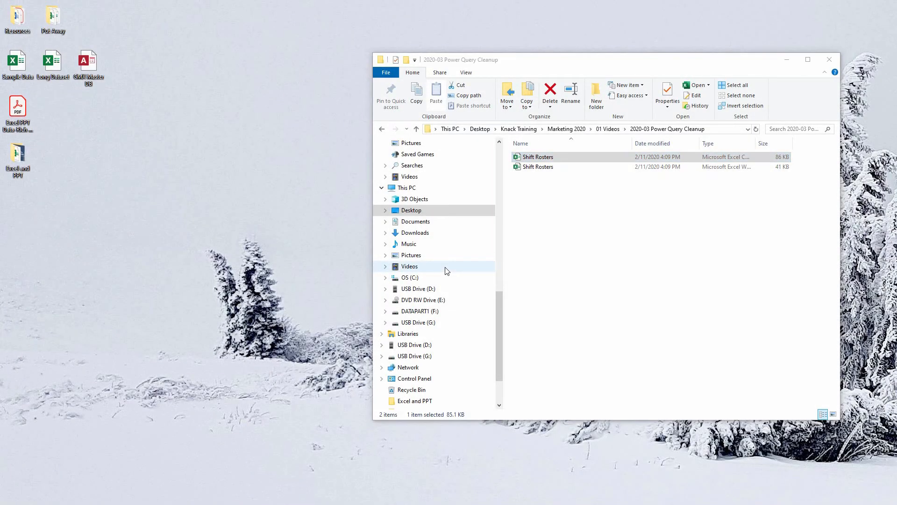
- Launch a fresh Excel session with a new blank workbook, Book1
double_click(539, 157)
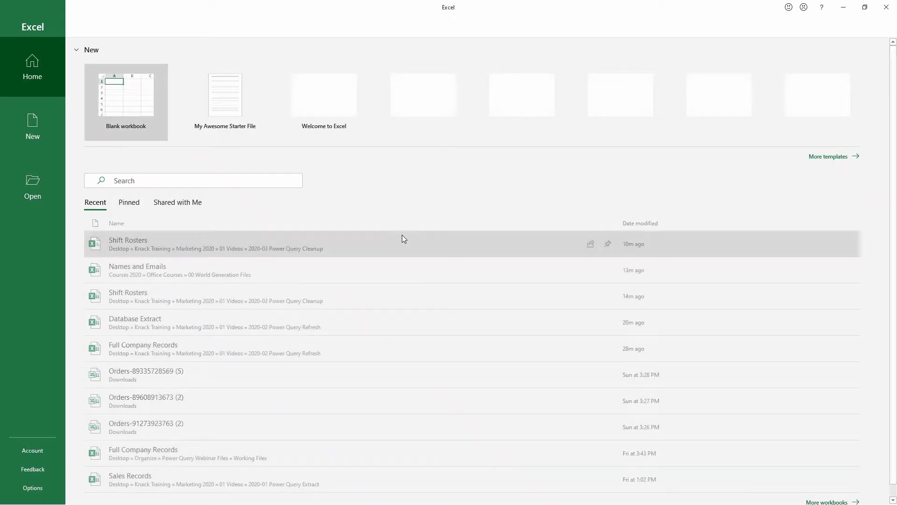
click(126, 102)
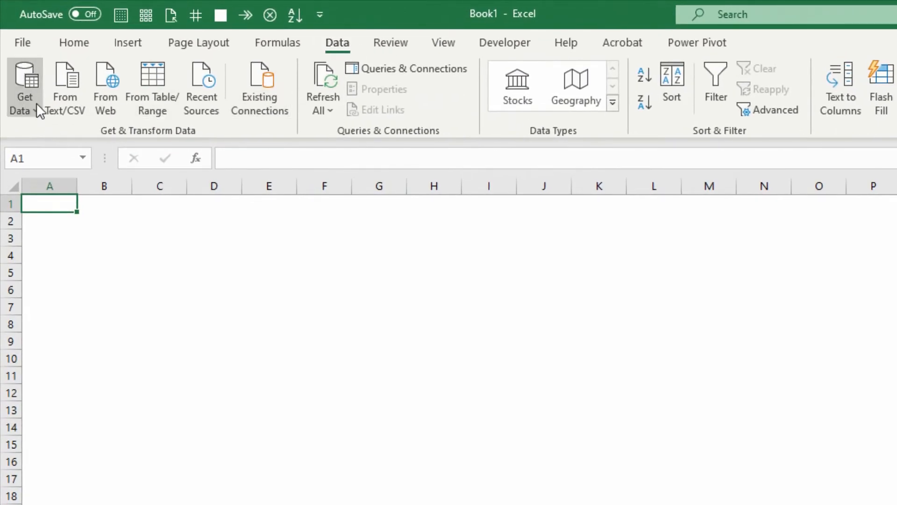
- Import Shift Rosters.csv via Get Data From Text/CSV to reach its preview
click(23, 87)
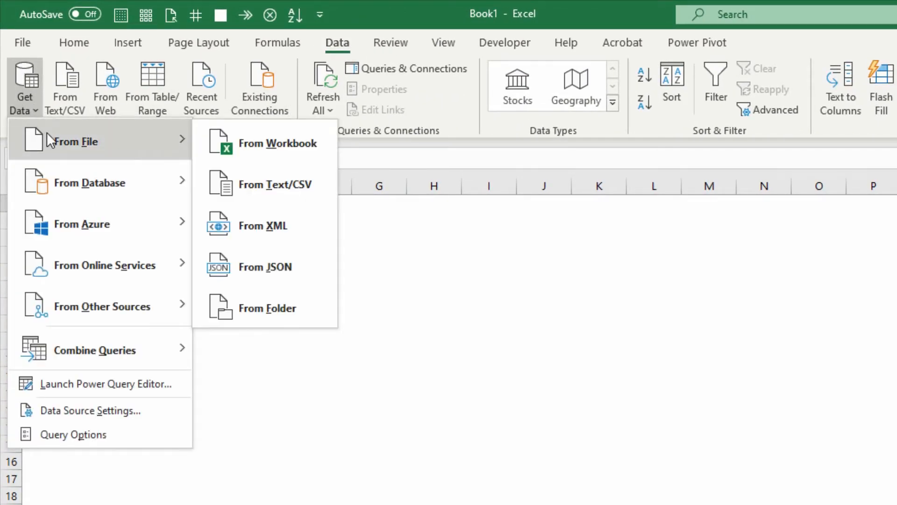
mouse_move(274, 184)
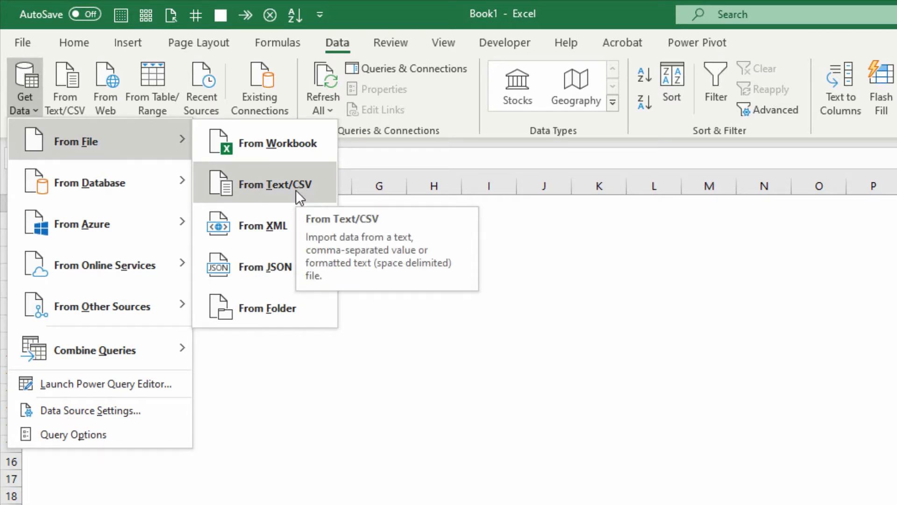
click(275, 184)
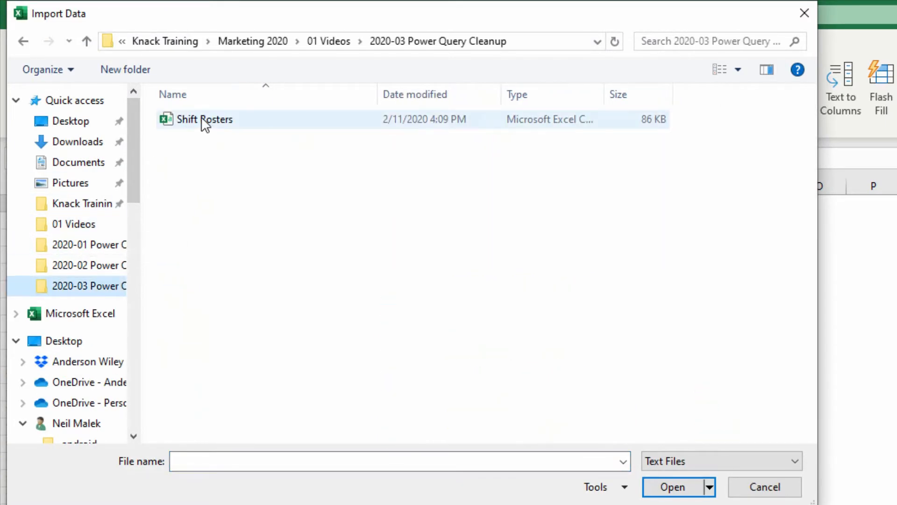
click(764, 486)
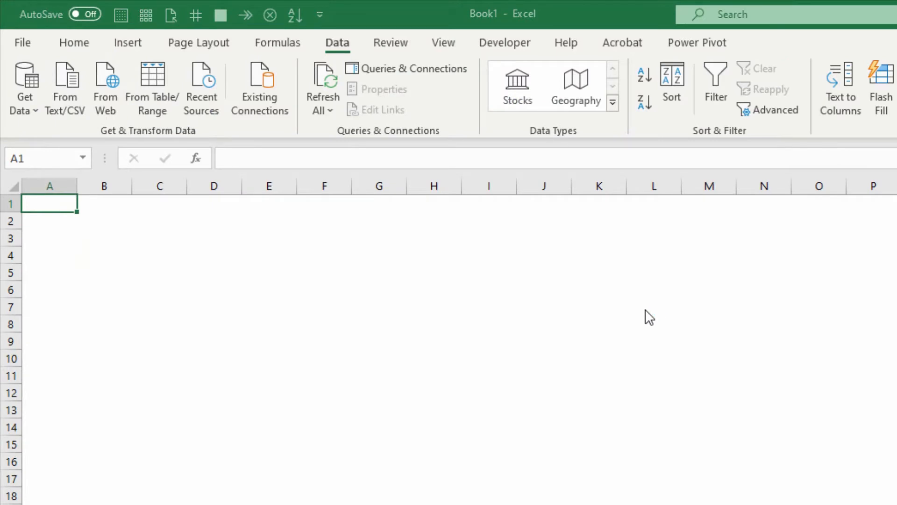
click(64, 86)
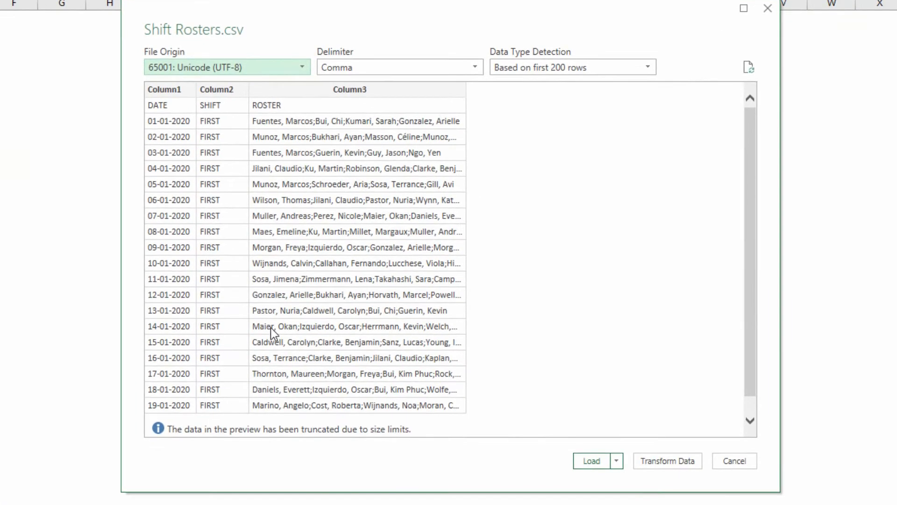
mouse_move(174, 110)
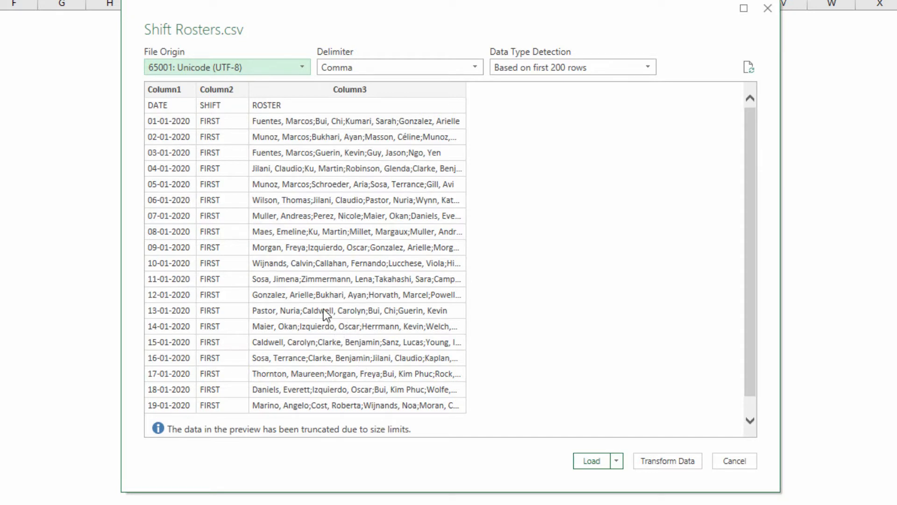
mouse_move(346, 294)
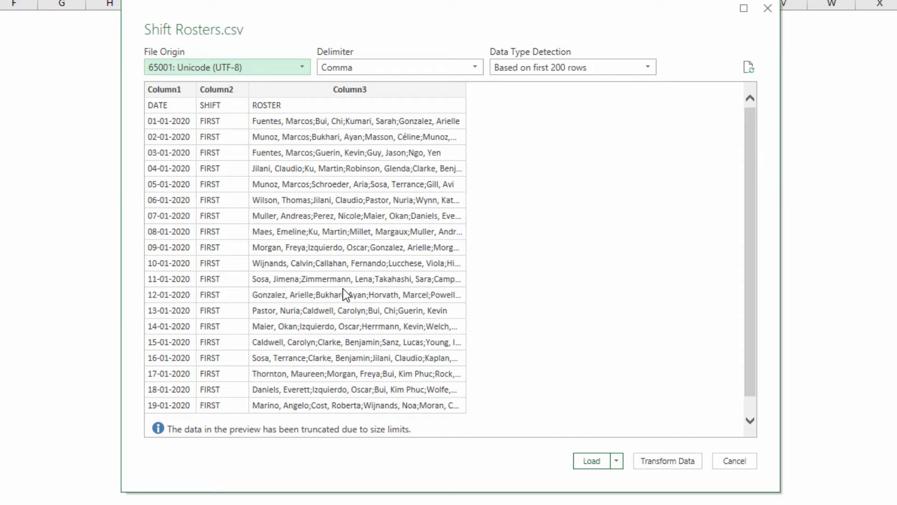
mouse_move(514, 465)
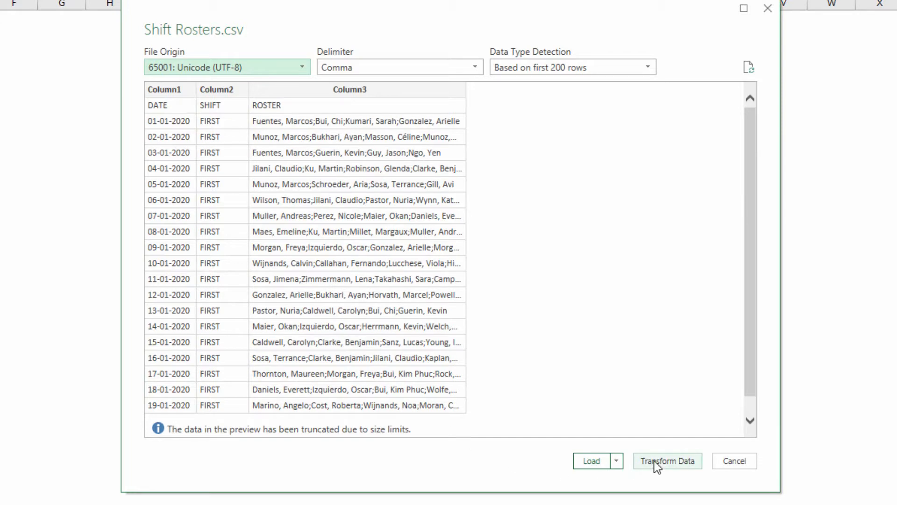
mouse_move(653, 464)
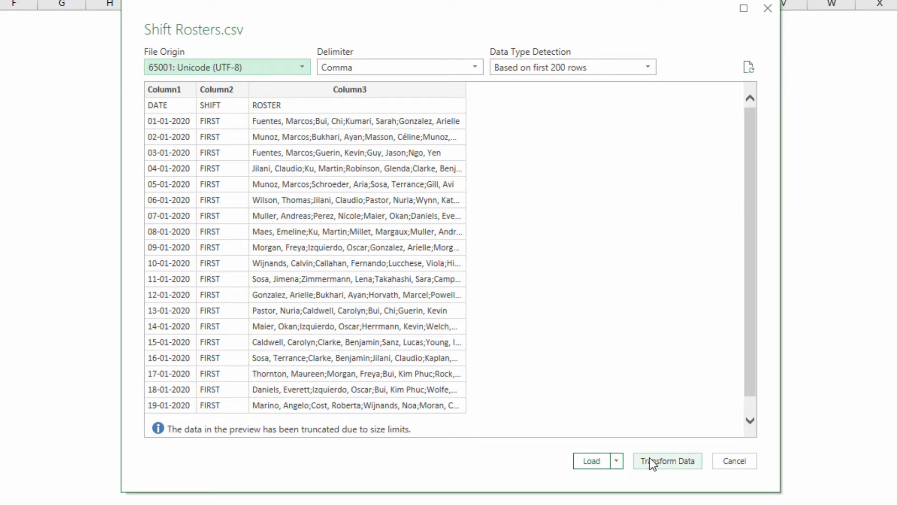
- Transform the data in Power Query and promote the first row to DATE, SHIFT, ROSTER headers
click(667, 461)
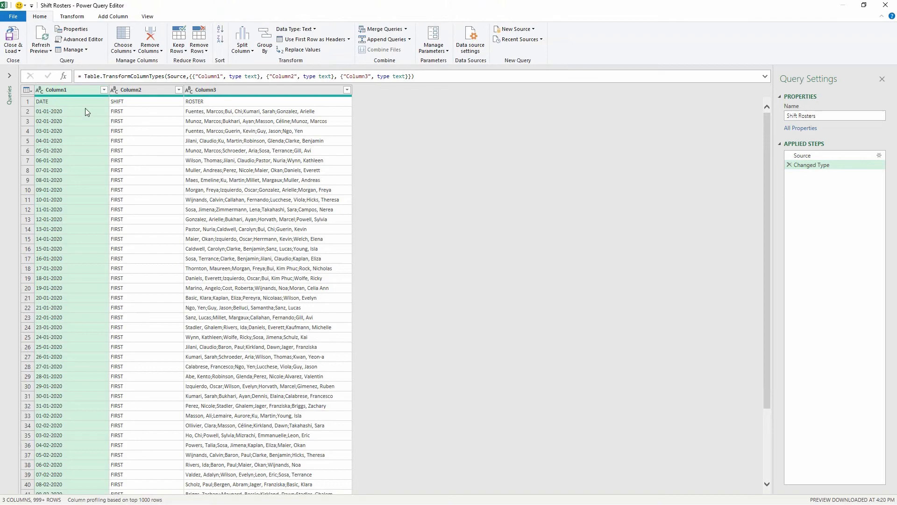
mouse_move(232, 113)
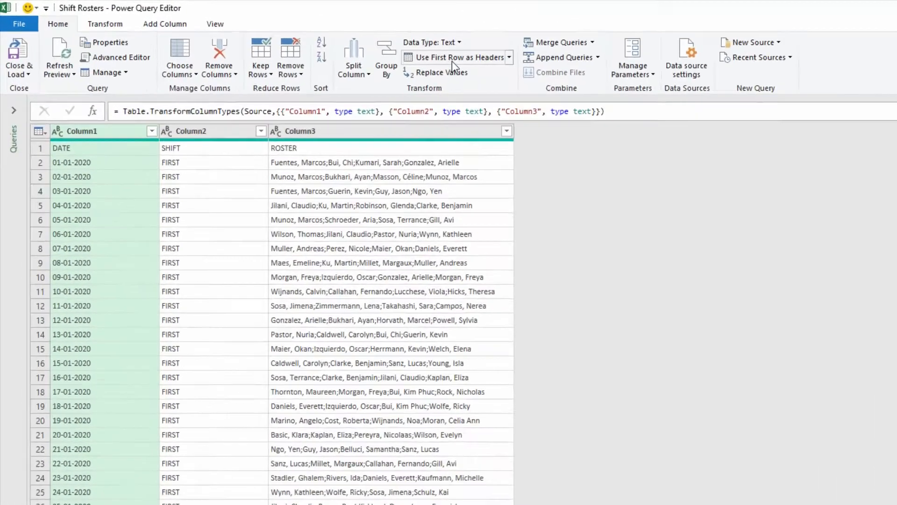
mouse_move(538, 69)
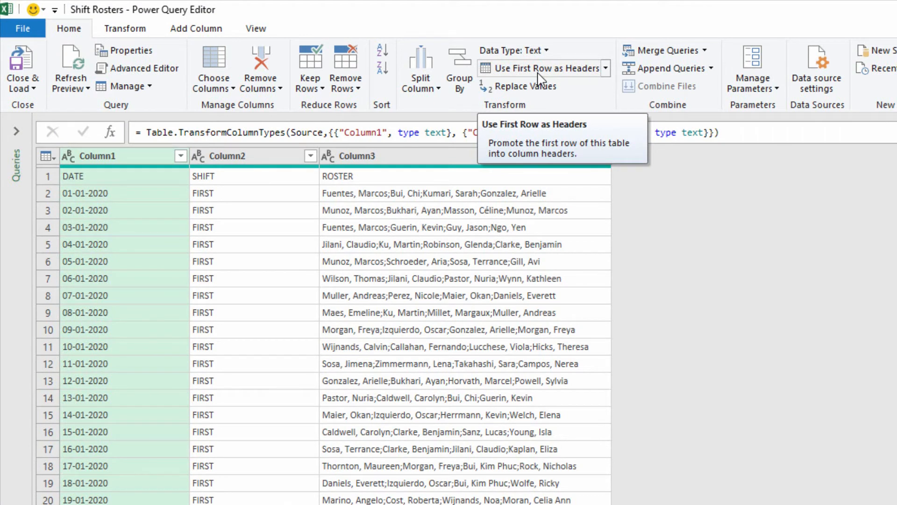
click(537, 68)
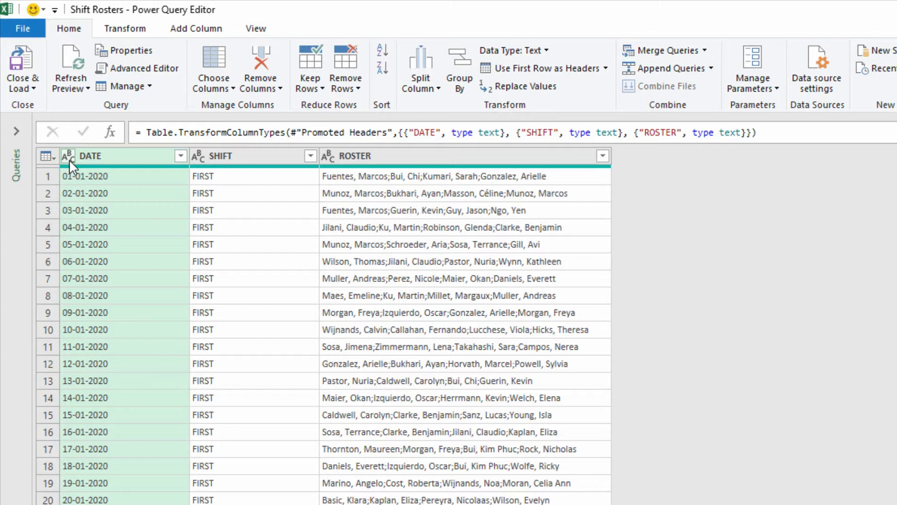
- Attempt a DATE type change and dismiss the prompt, discarding the automatic Changed Type step
click(68, 156)
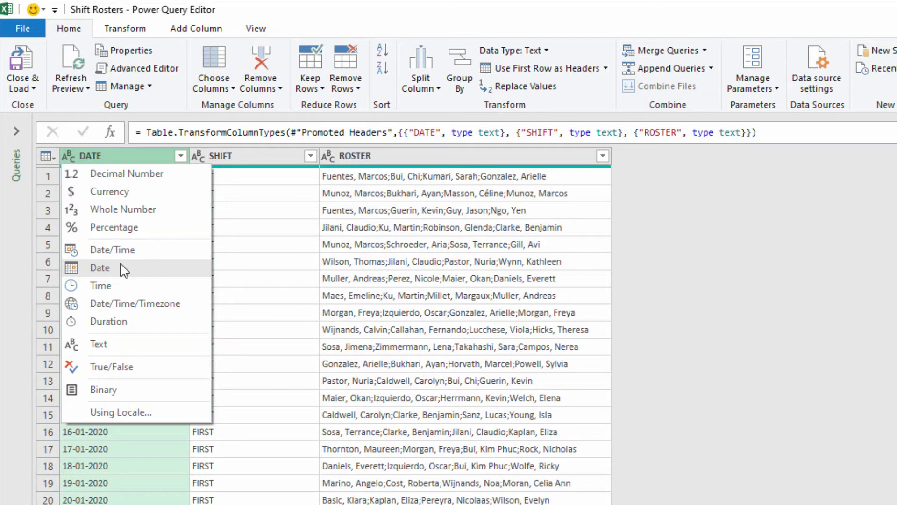
click(100, 267)
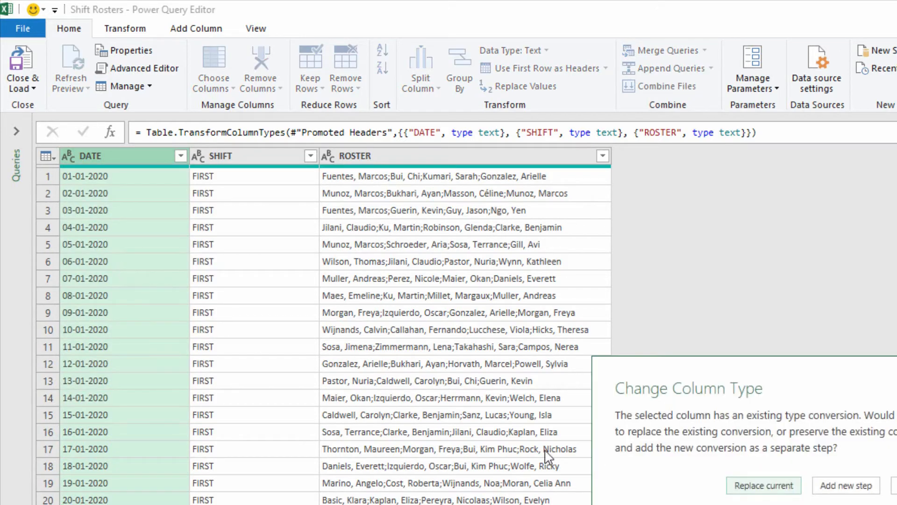
click(764, 485)
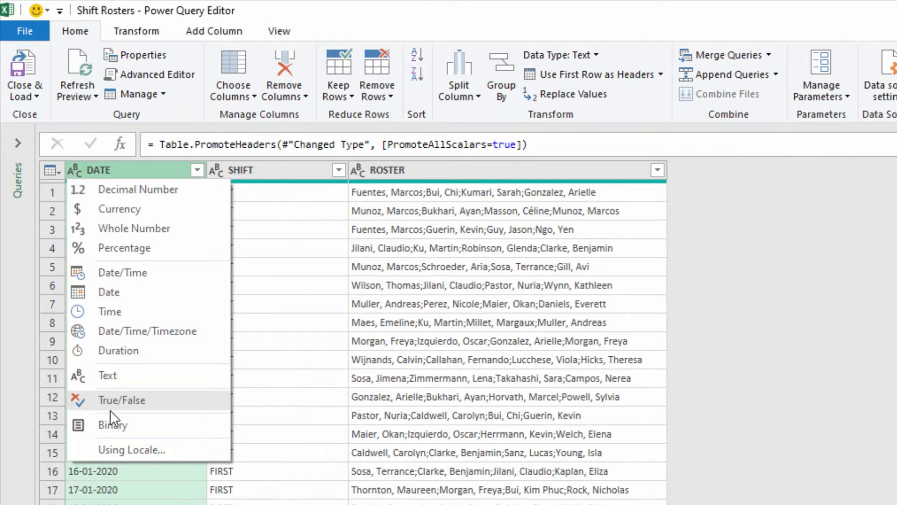
mouse_move(140, 458)
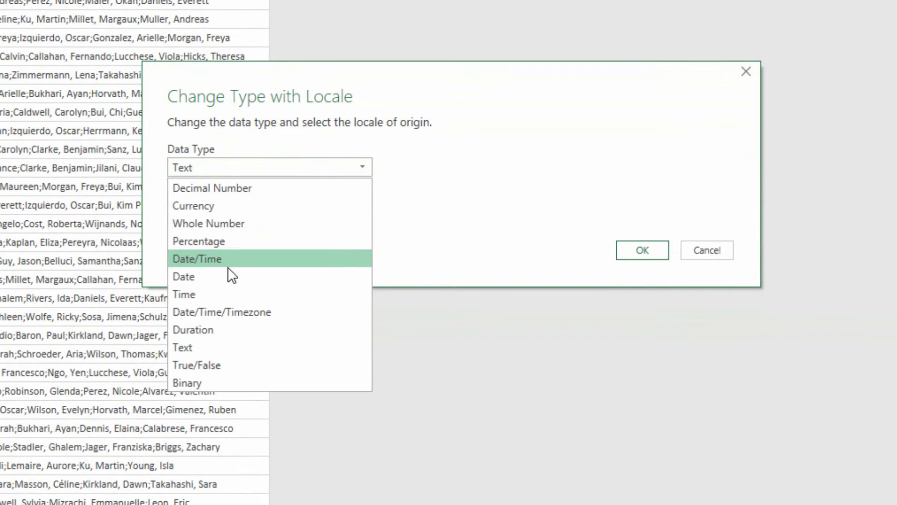
- Convert DATE to Date type using the English (United Kingdom) locale
click(185, 277)
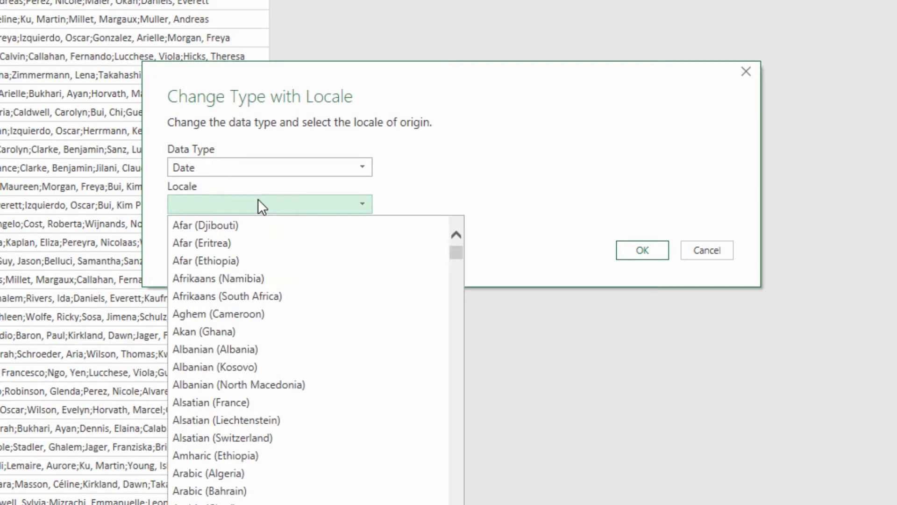
scroll(down, 3)
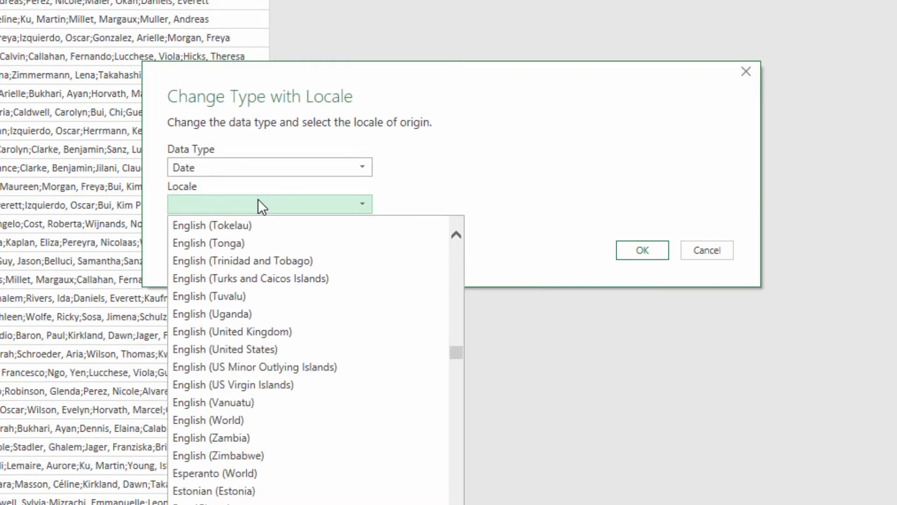
mouse_move(233, 332)
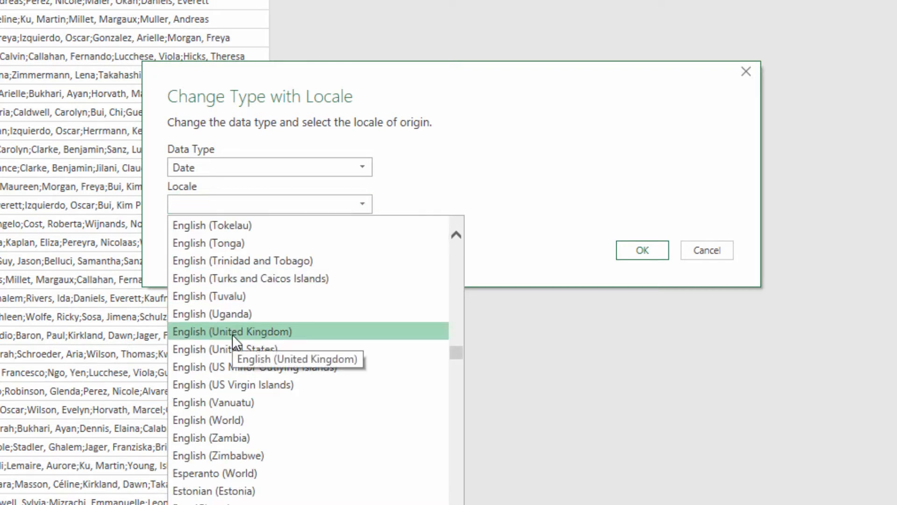
click(231, 330)
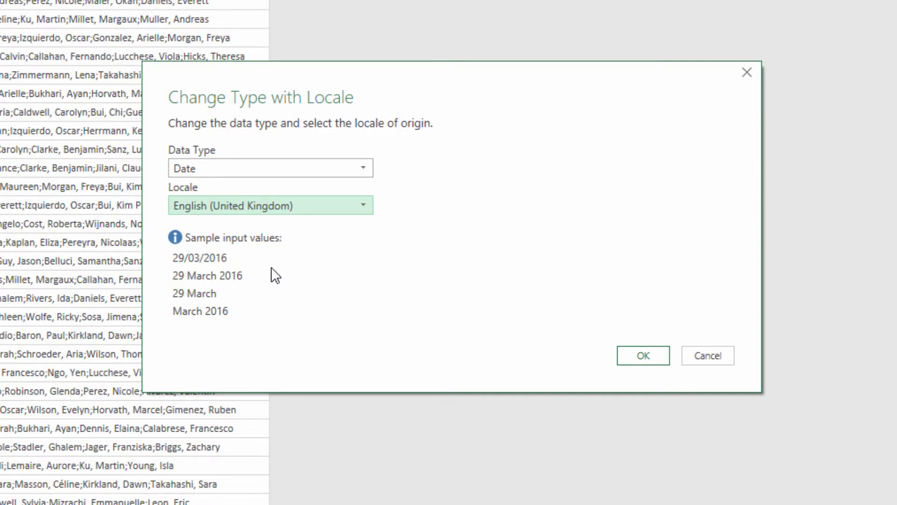
mouse_move(232, 270)
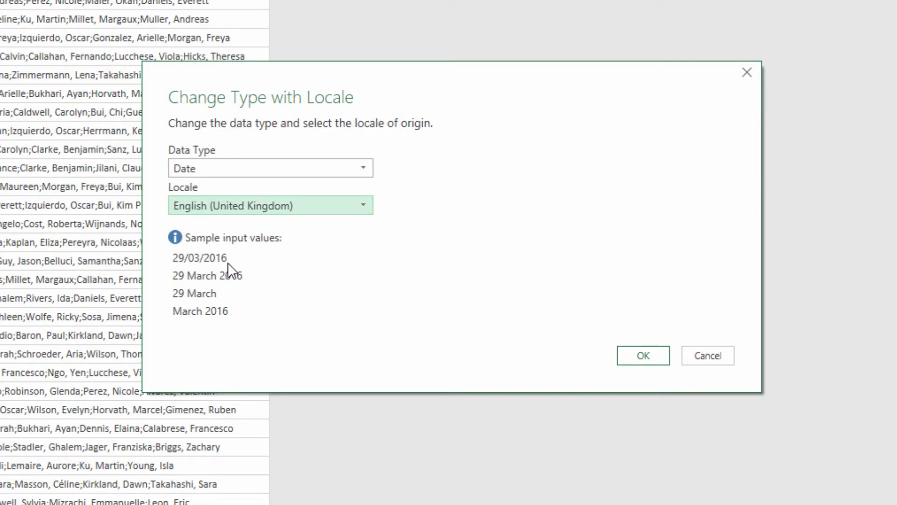
click(642, 355)
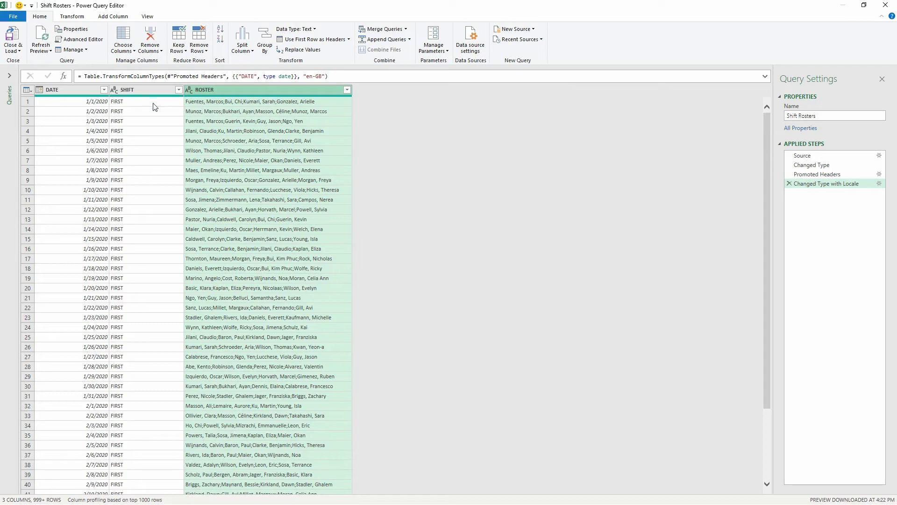
mouse_move(228, 333)
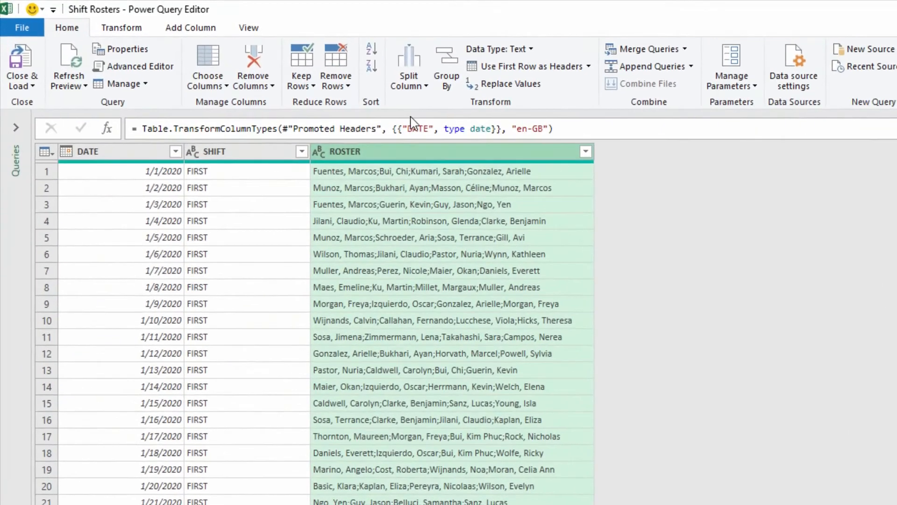
- Start a Split Column by Delimiter on the ROSTER column
click(408, 66)
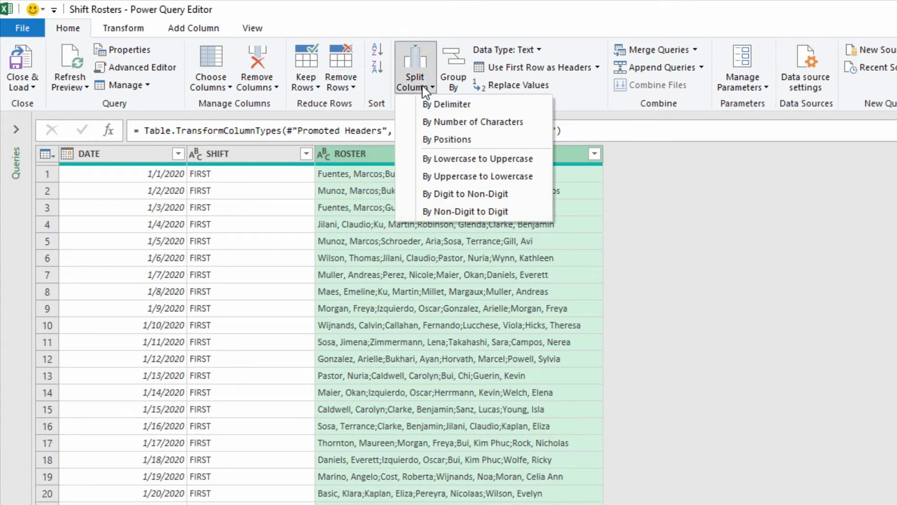
mouse_move(446, 104)
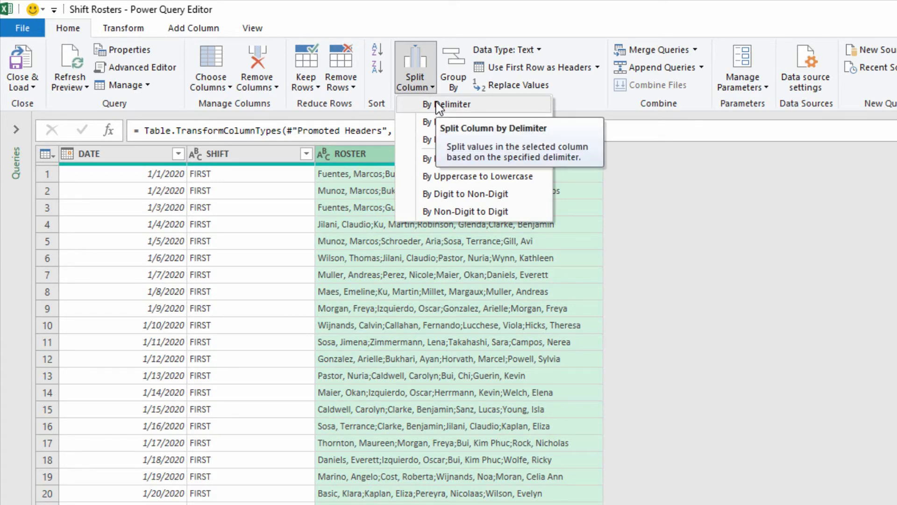
click(452, 104)
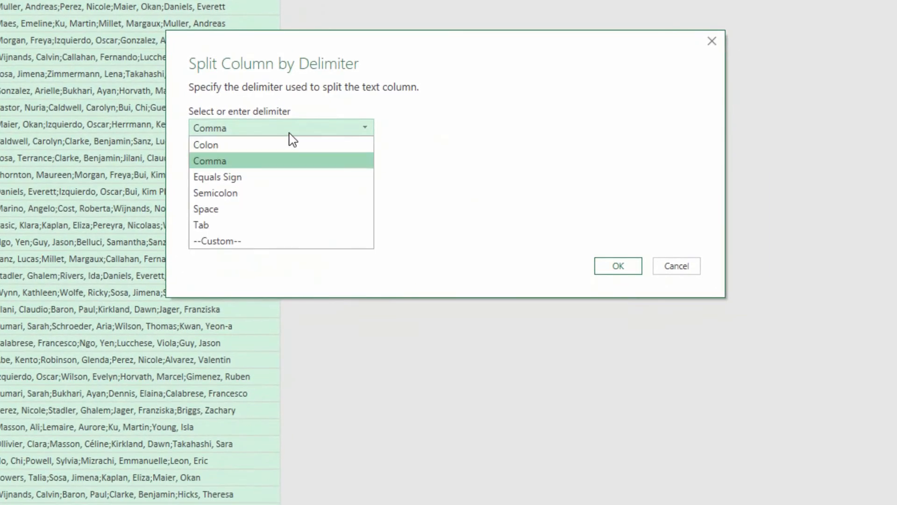
- Split ROSTER at each semicolon into rows, one employee per shift row
click(215, 193)
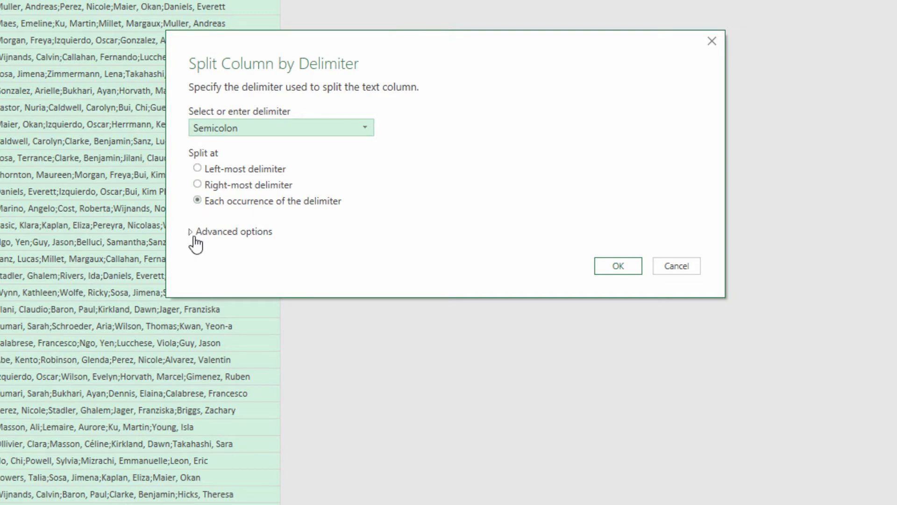
click(195, 231)
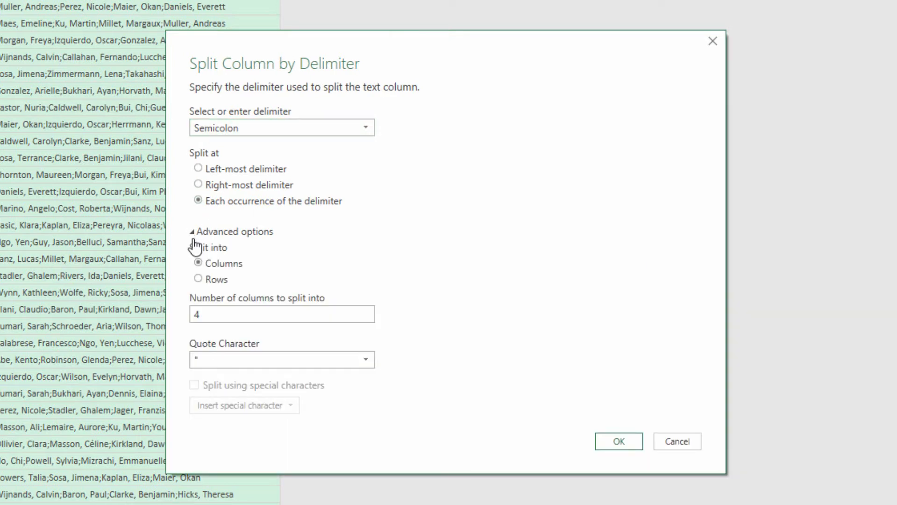
click(198, 279)
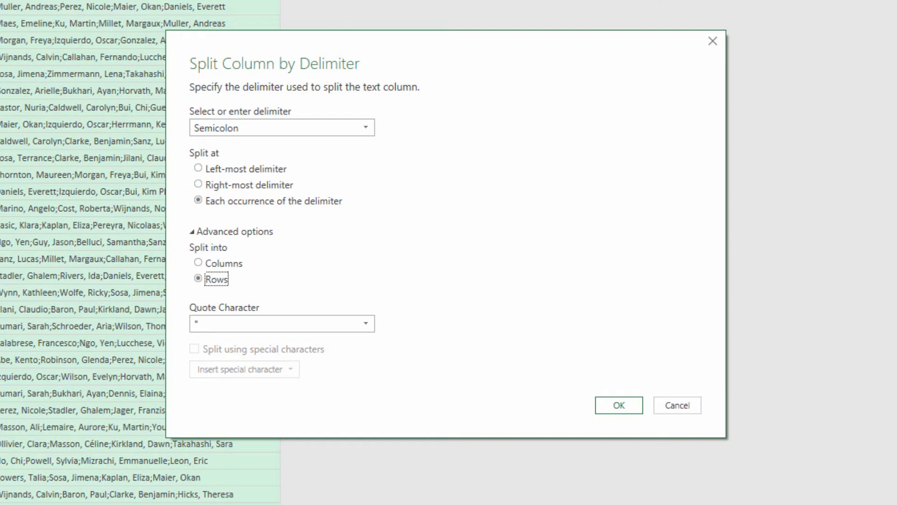
mouse_move(528, 326)
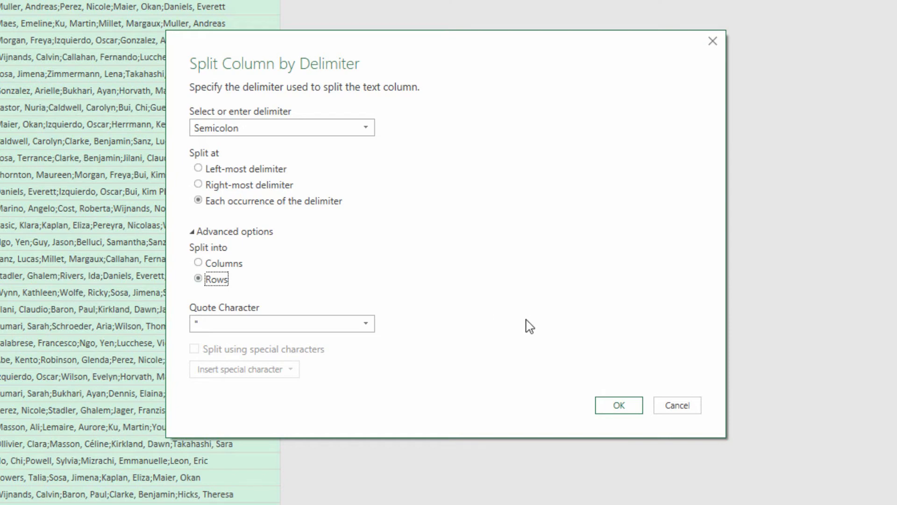
click(618, 405)
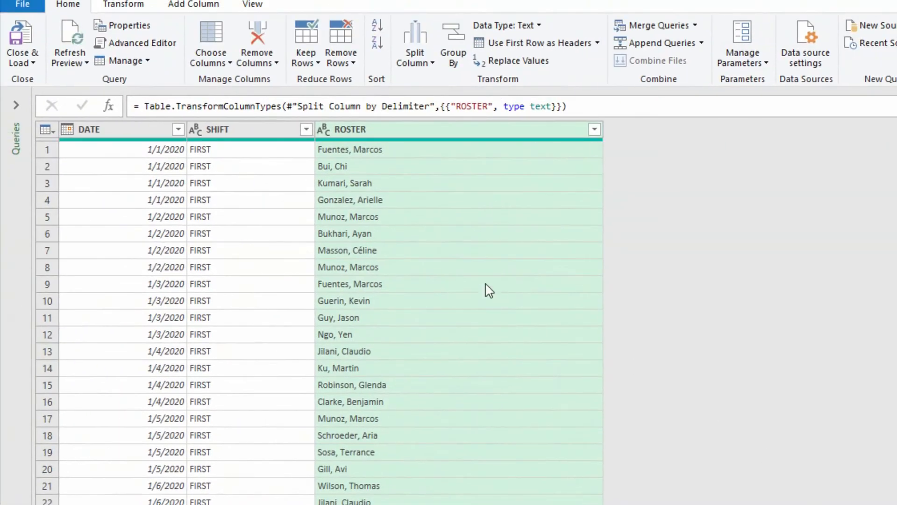
mouse_move(359, 164)
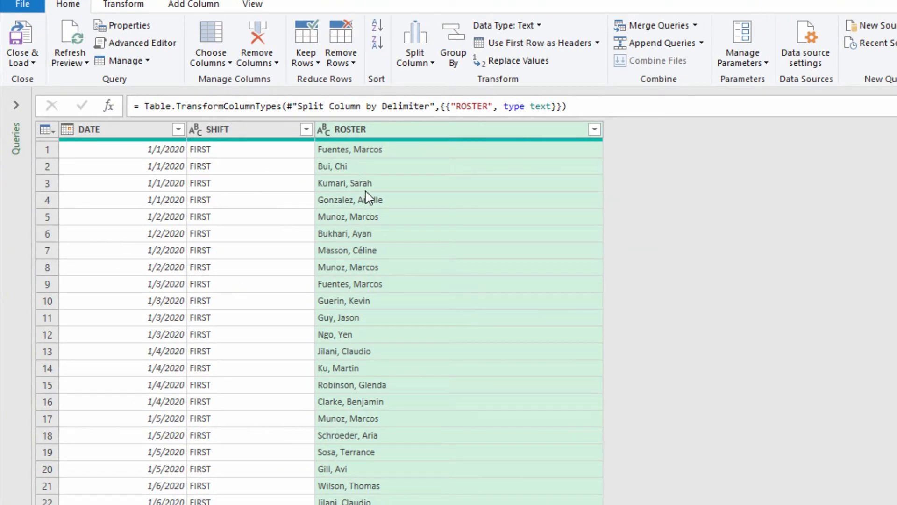
mouse_move(188, 160)
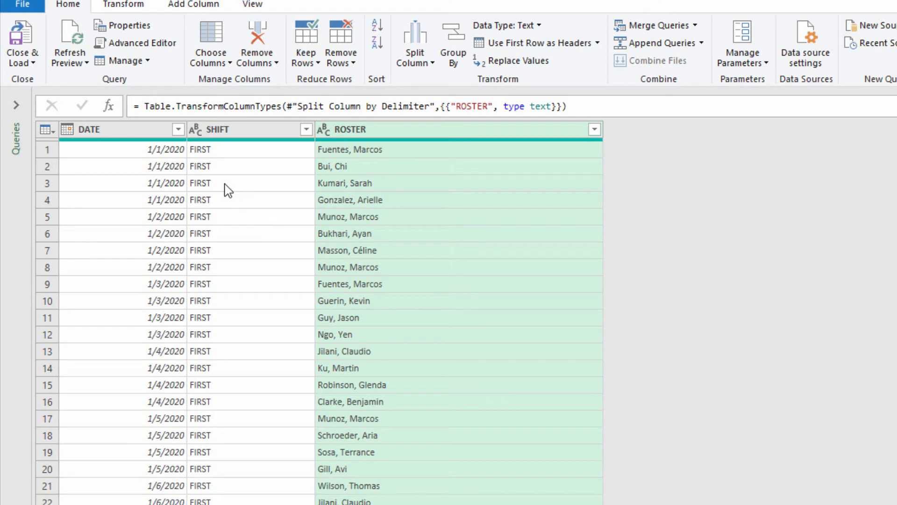
click(179, 129)
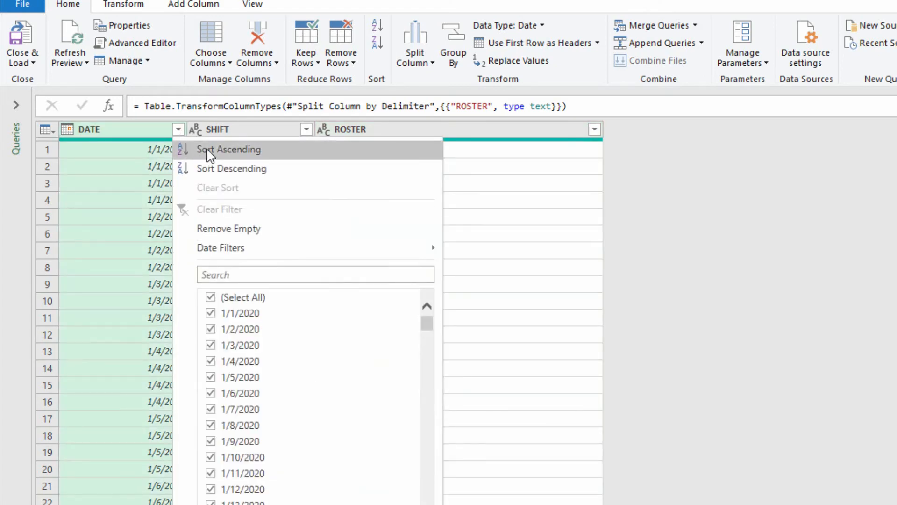
- Sort by DATE then ROSTER ascending and begin renaming ROSTER to EMPLOYEE NAME
click(228, 150)
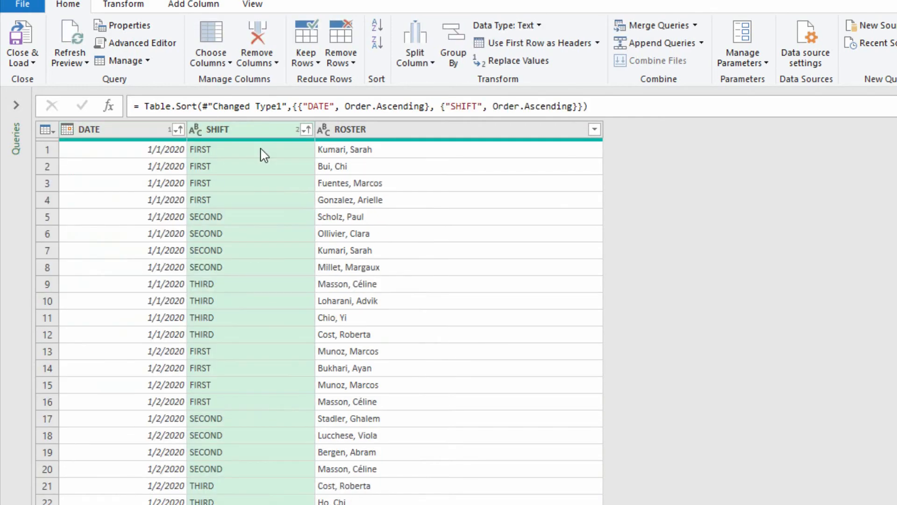
click(595, 129)
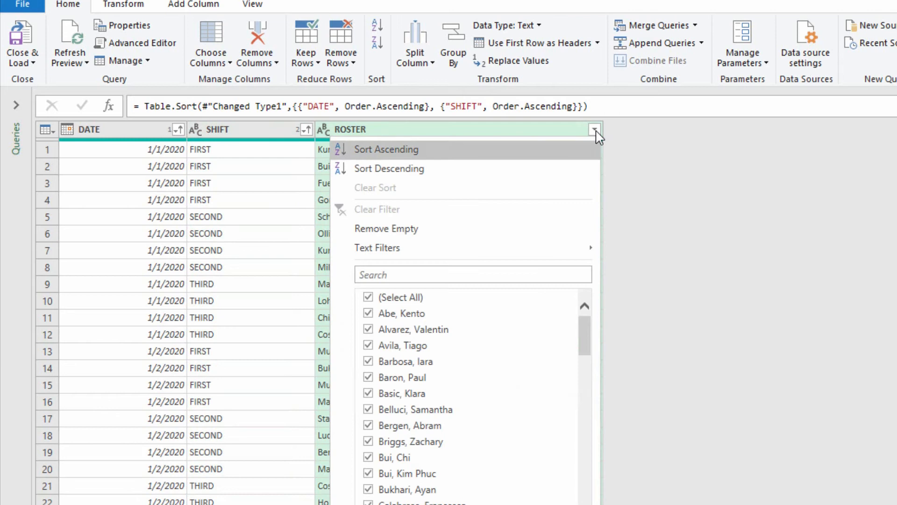
click(386, 148)
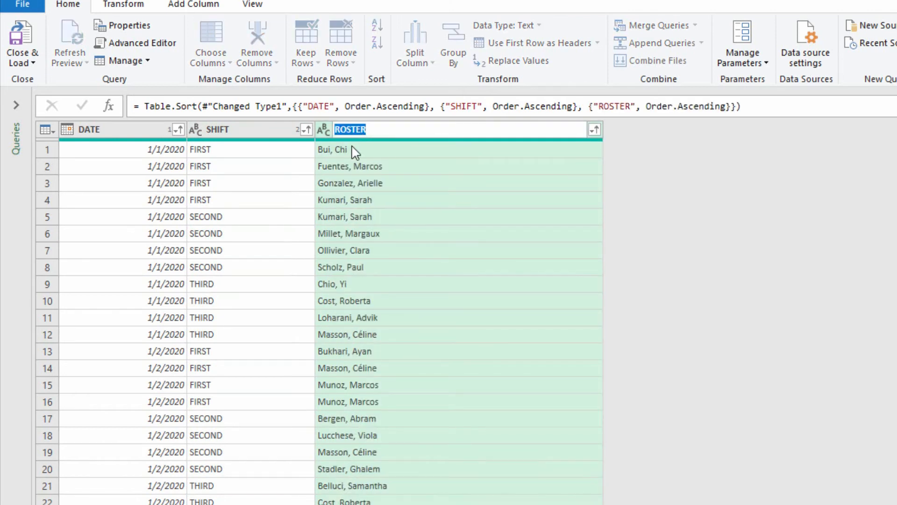
text(EMPLOI)
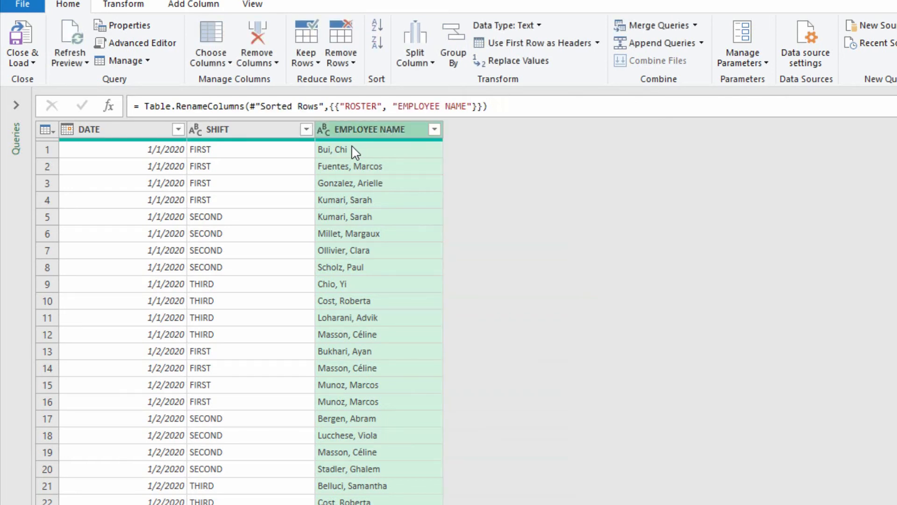
mouse_move(348, 205)
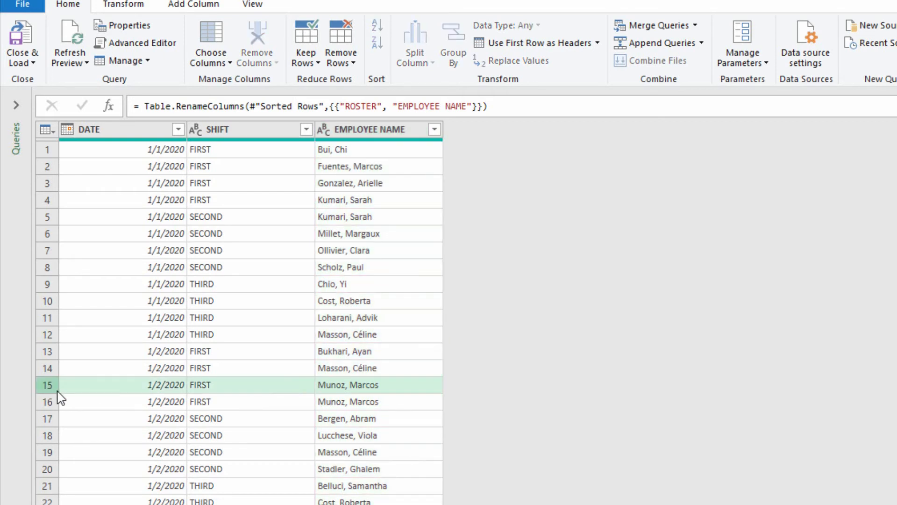
mouse_move(335, 409)
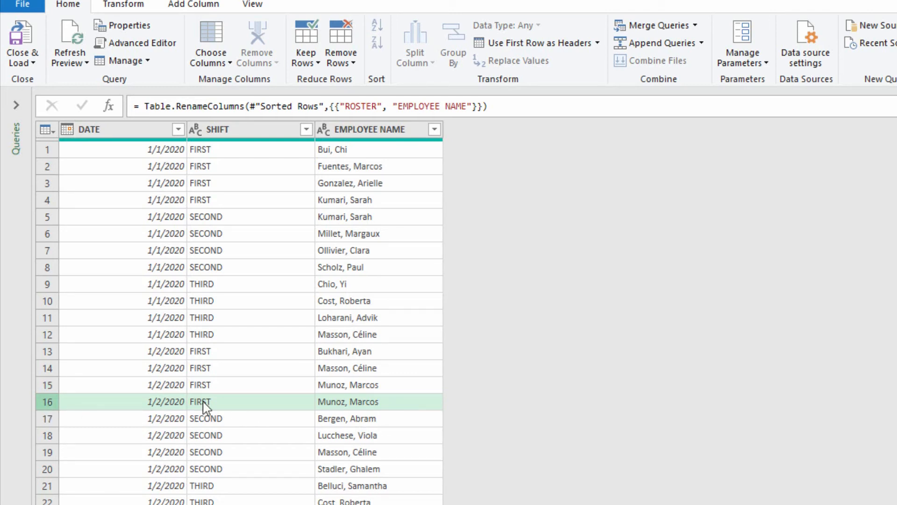
mouse_move(397, 406)
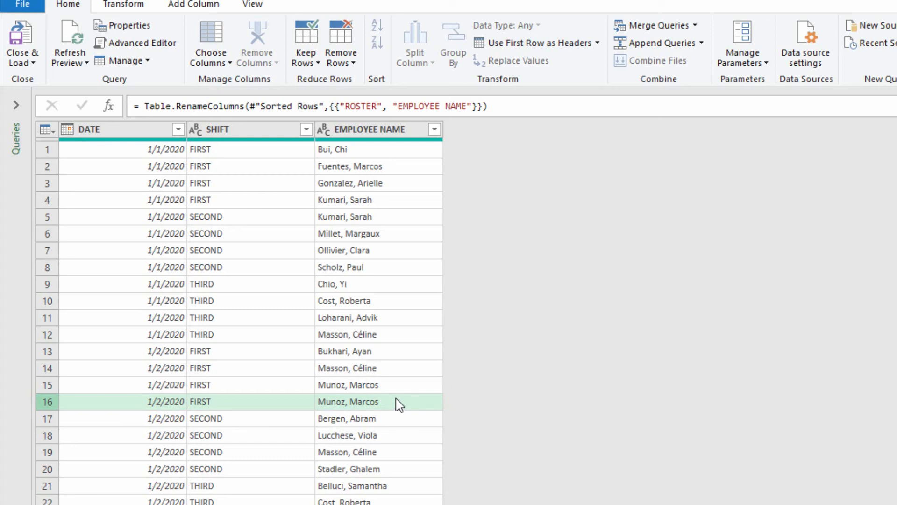
mouse_move(192, 193)
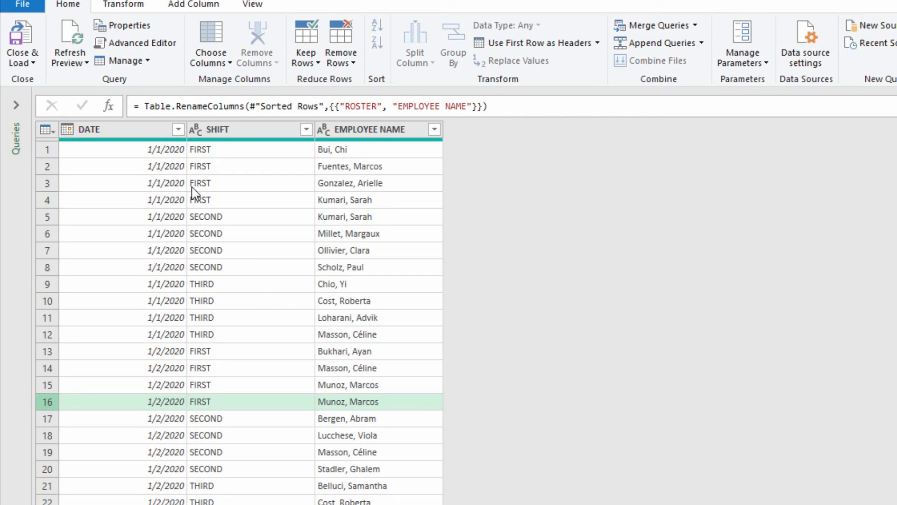
- Select every column of the sorted DATE, SHIFT, EMPLOYEE NAME table
click(92, 129)
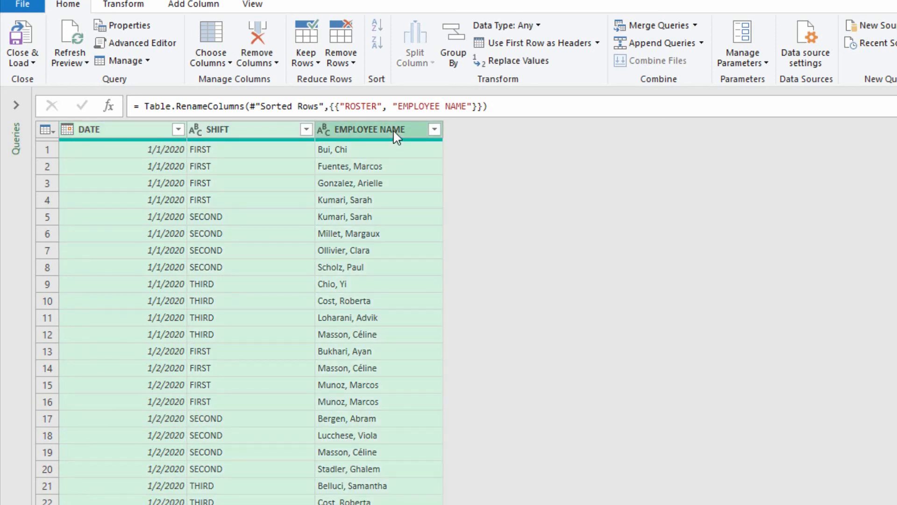
mouse_move(372, 128)
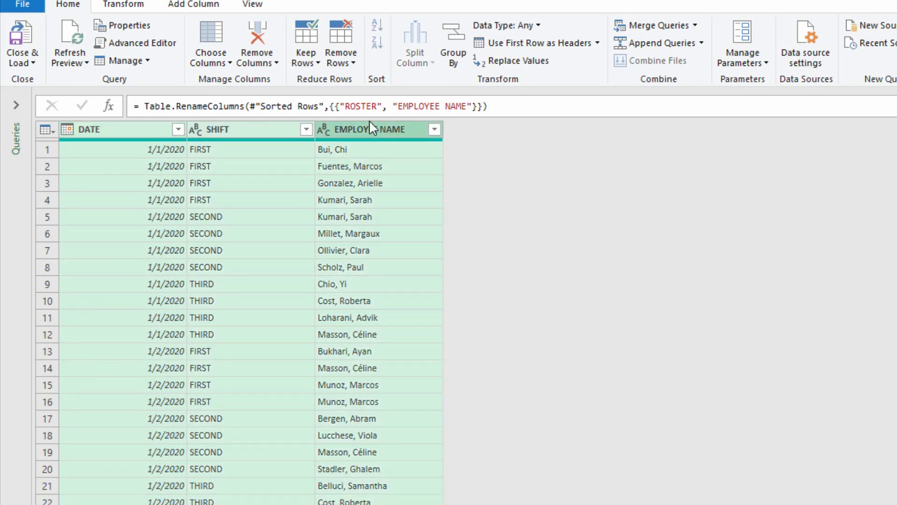
click(341, 42)
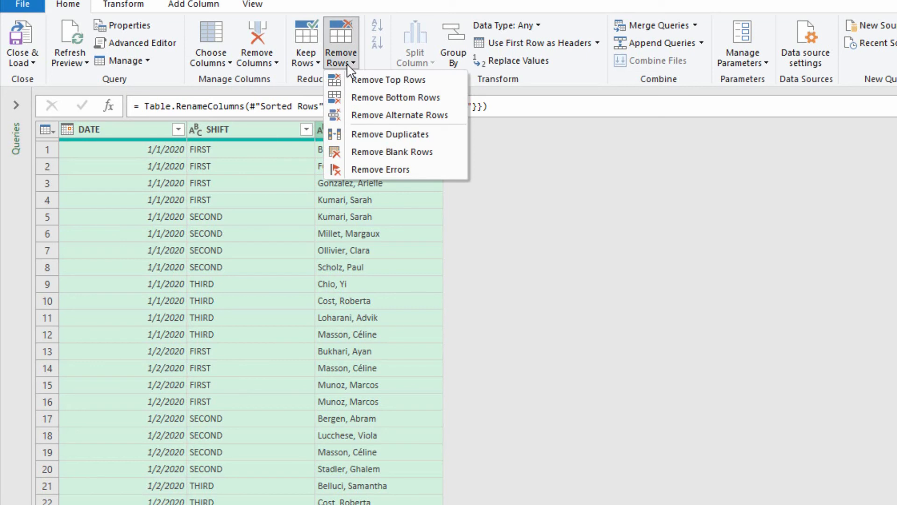
mouse_move(391, 133)
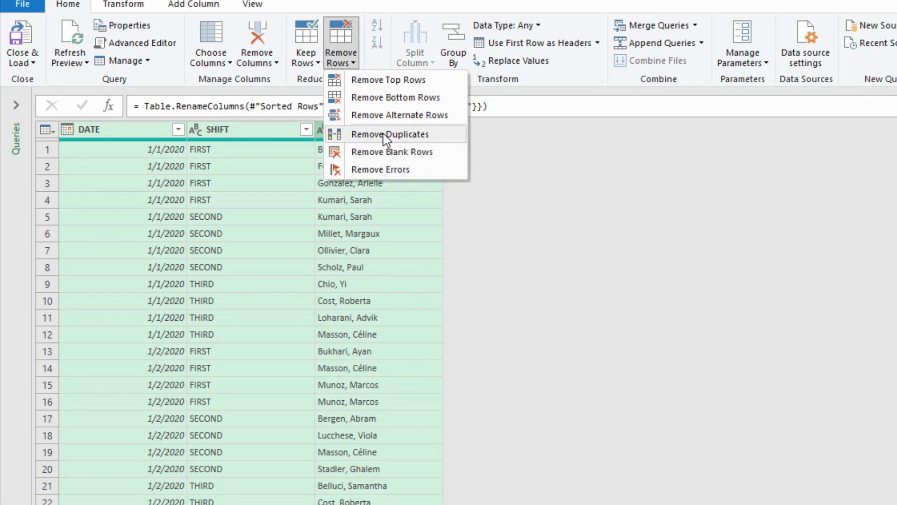
click(391, 134)
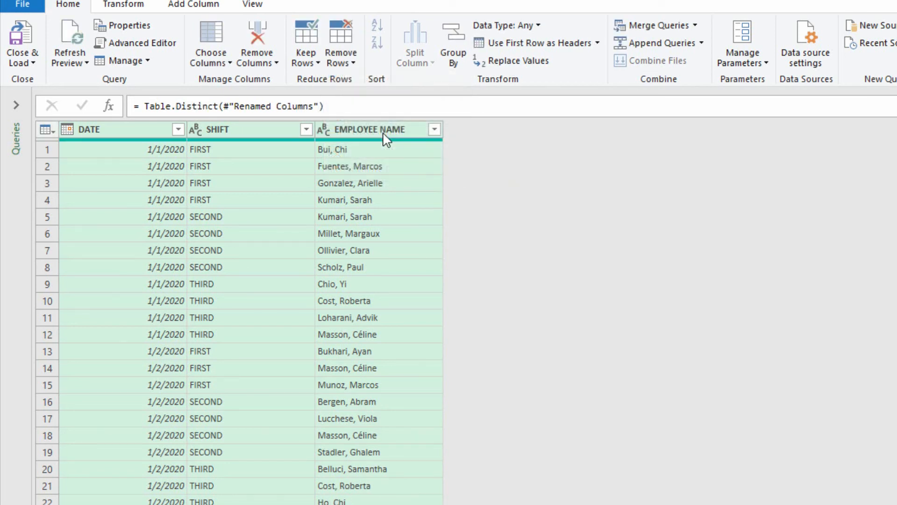
mouse_move(396, 150)
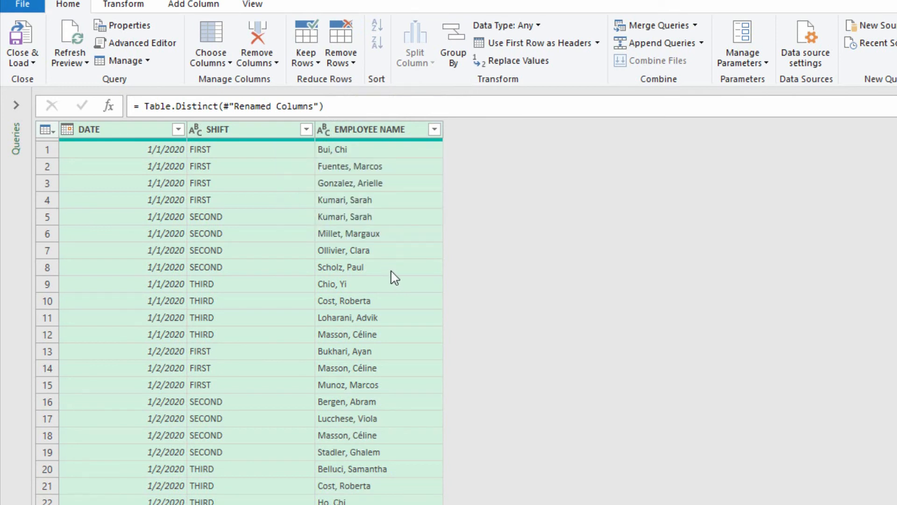
mouse_move(391, 262)
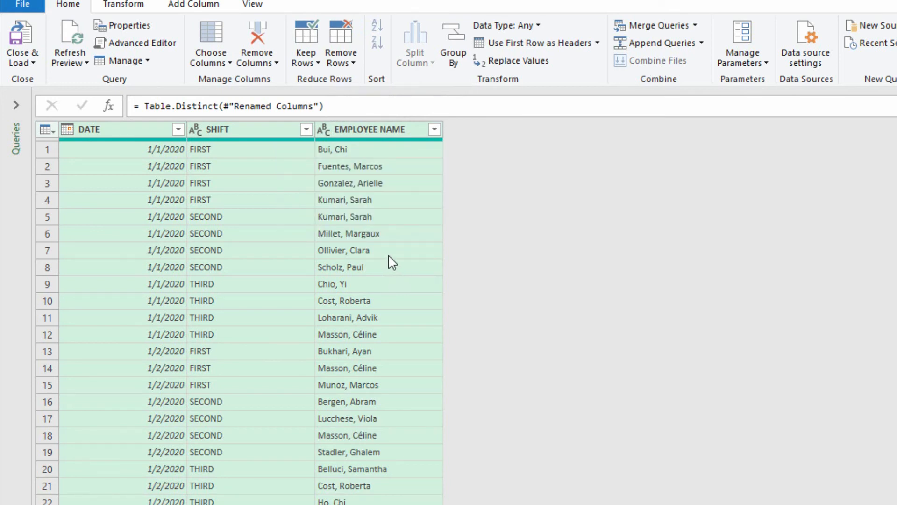
mouse_move(394, 251)
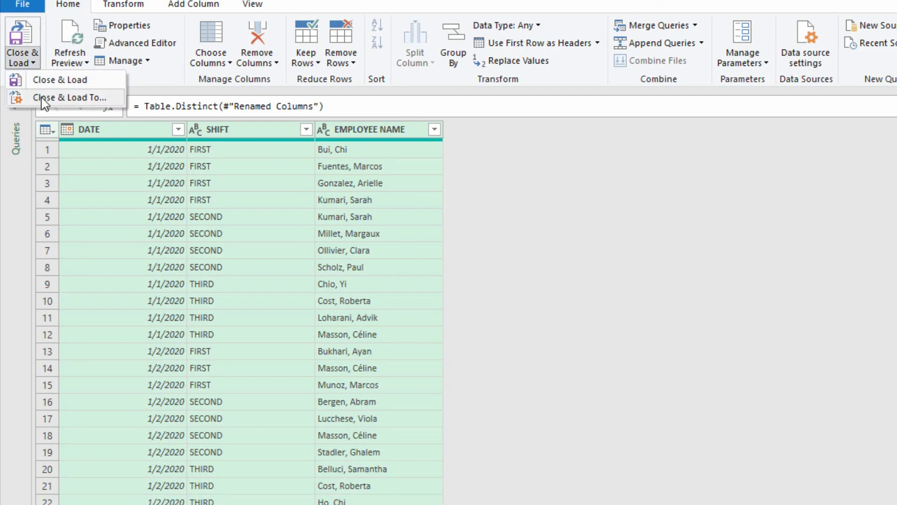
- Load the Shift Rosters query as a table on the existing worksheet at cell B3 (4,325 rows)
click(71, 97)
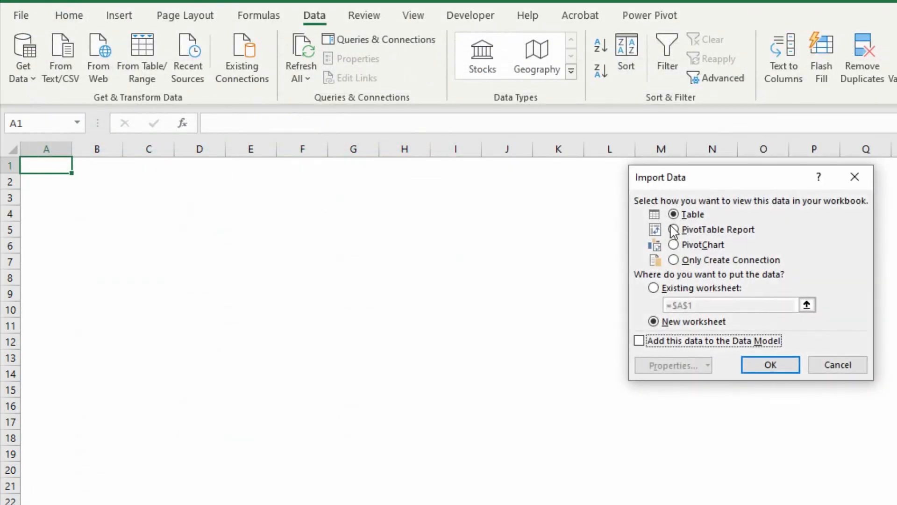
click(654, 288)
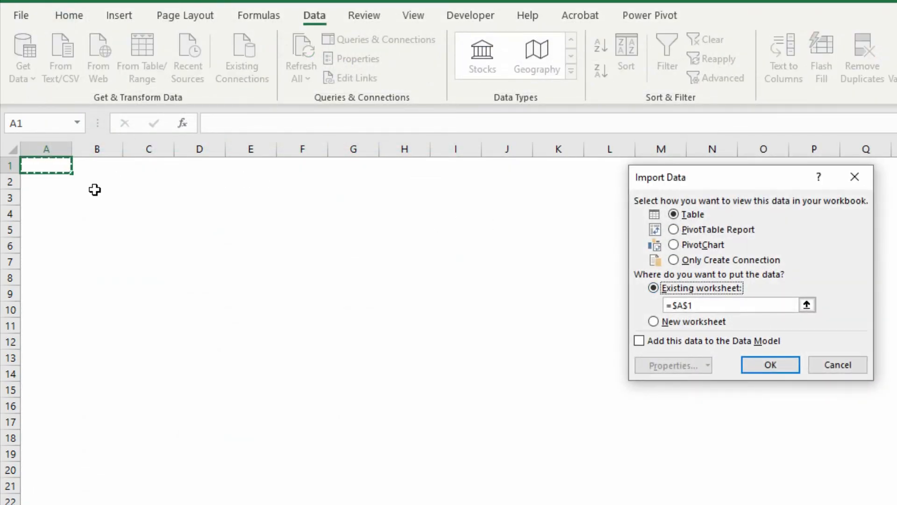
click(770, 364)
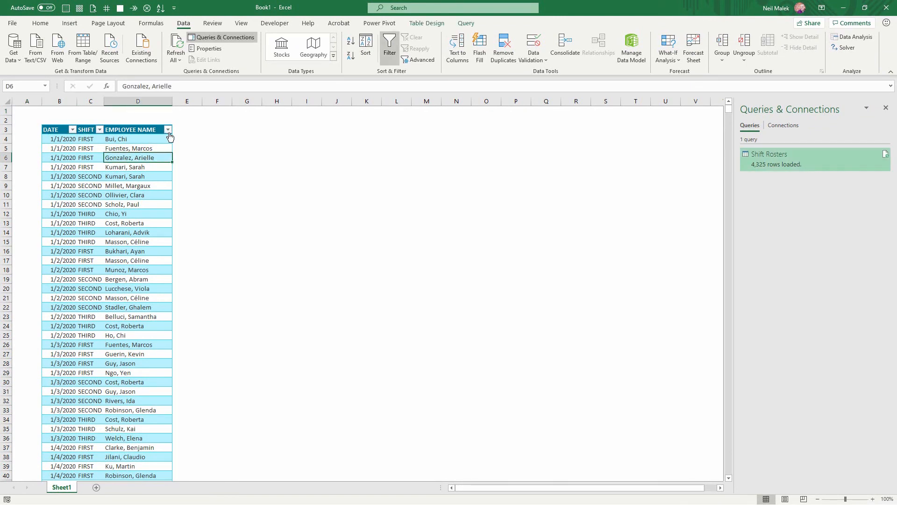
click(167, 129)
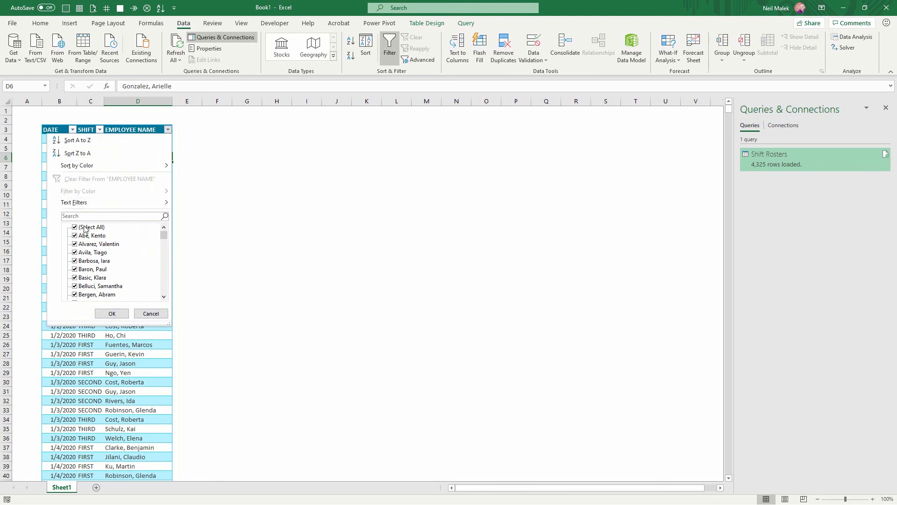
click(74, 226)
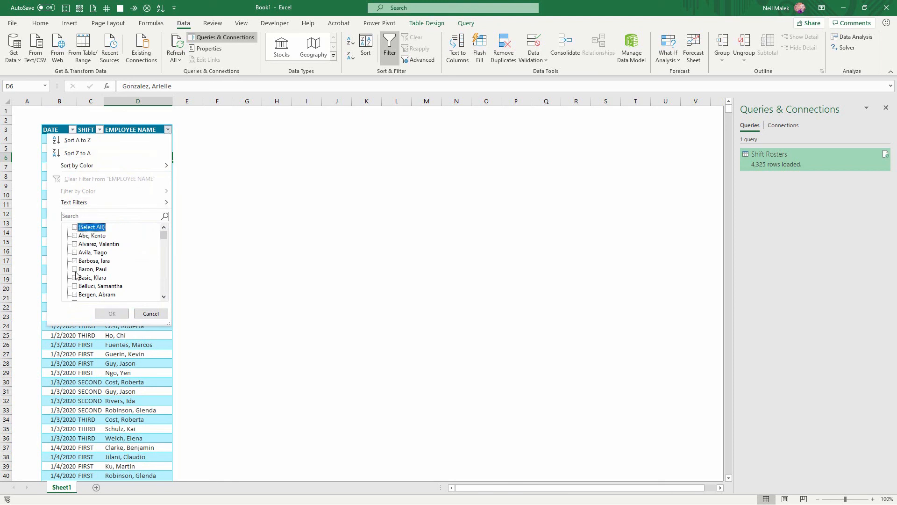
click(75, 269)
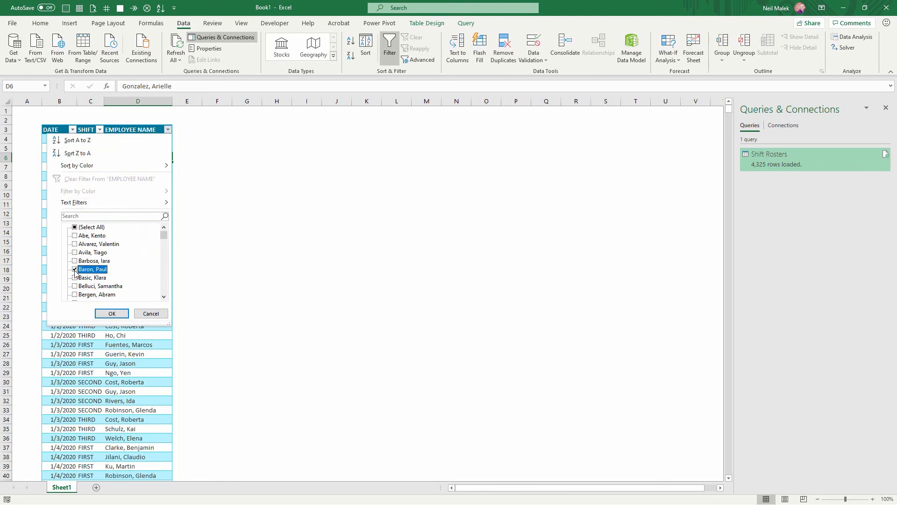
click(111, 313)
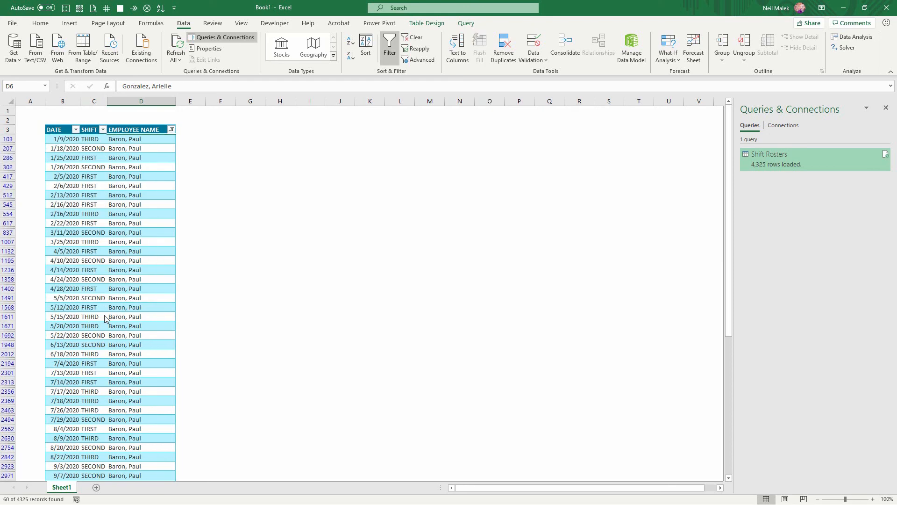